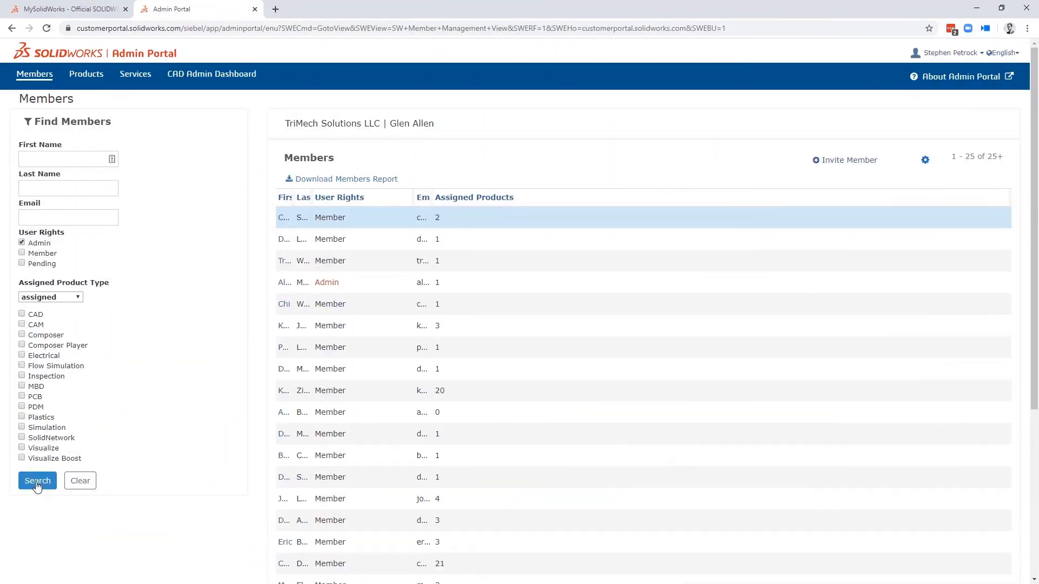
Run the admin member search, then filter the Products list to current subscriptions
click(37, 481)
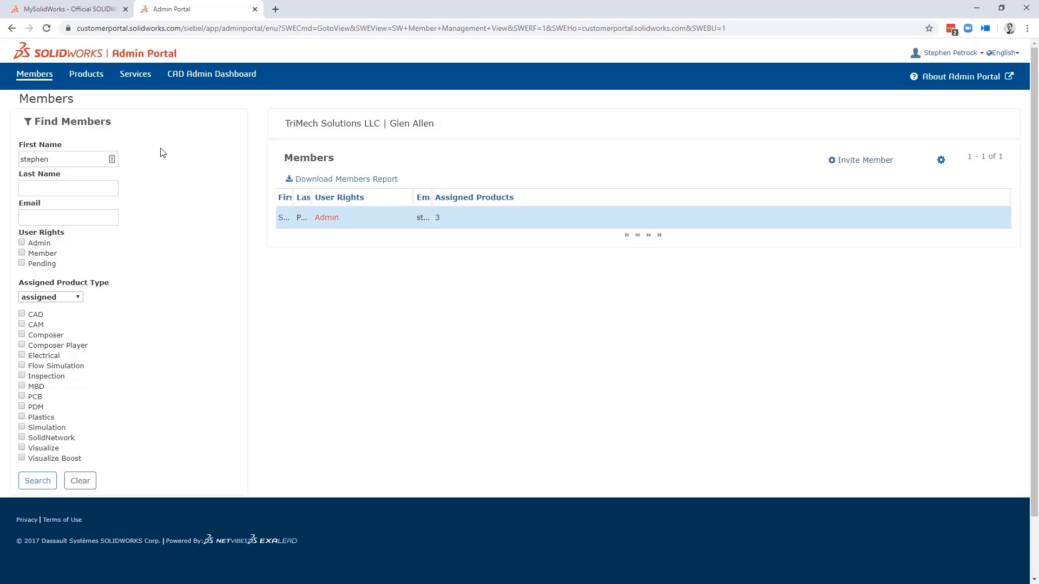
click(86, 74)
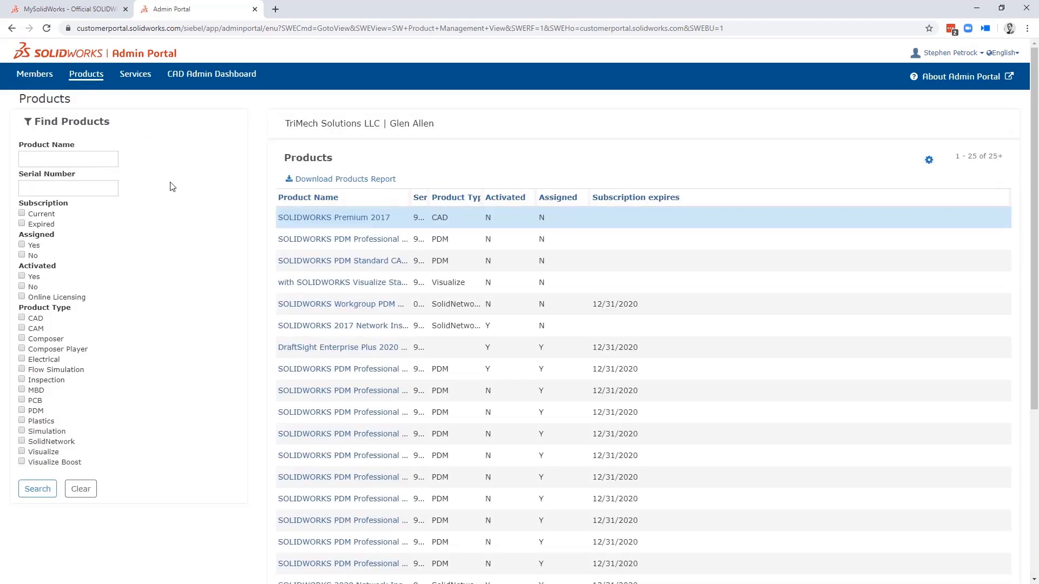
click(37, 489)
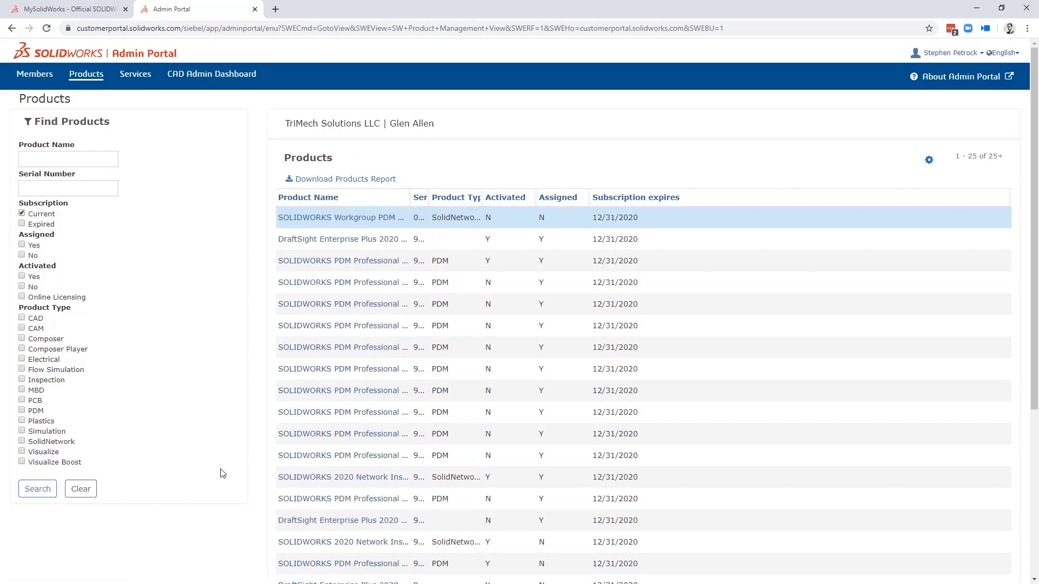
click(22, 213)
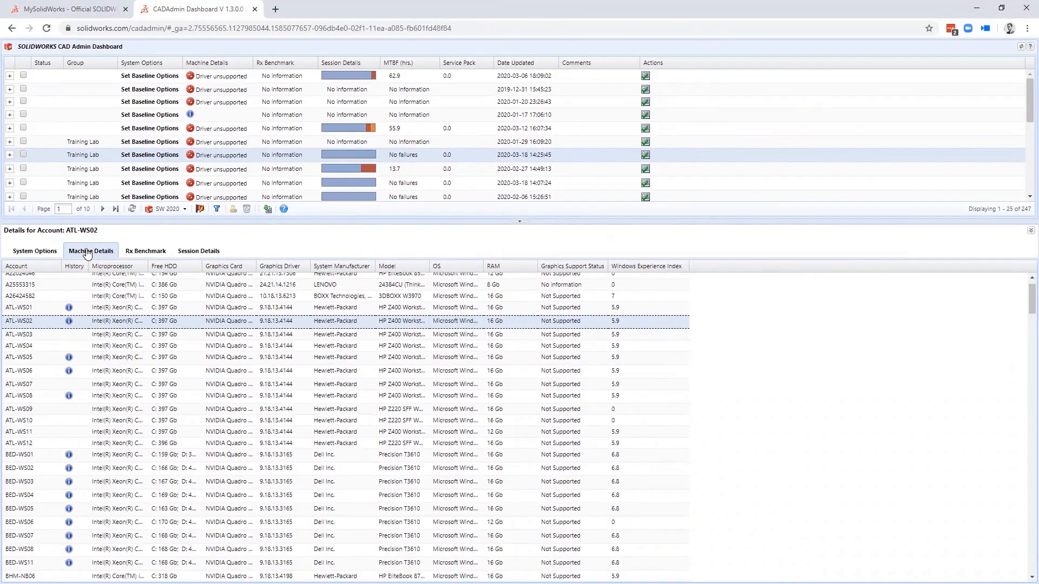
Review ATL-WS02 system options, hardware details and ATL-WS03 session hours, then close tabs to Google
click(33, 250)
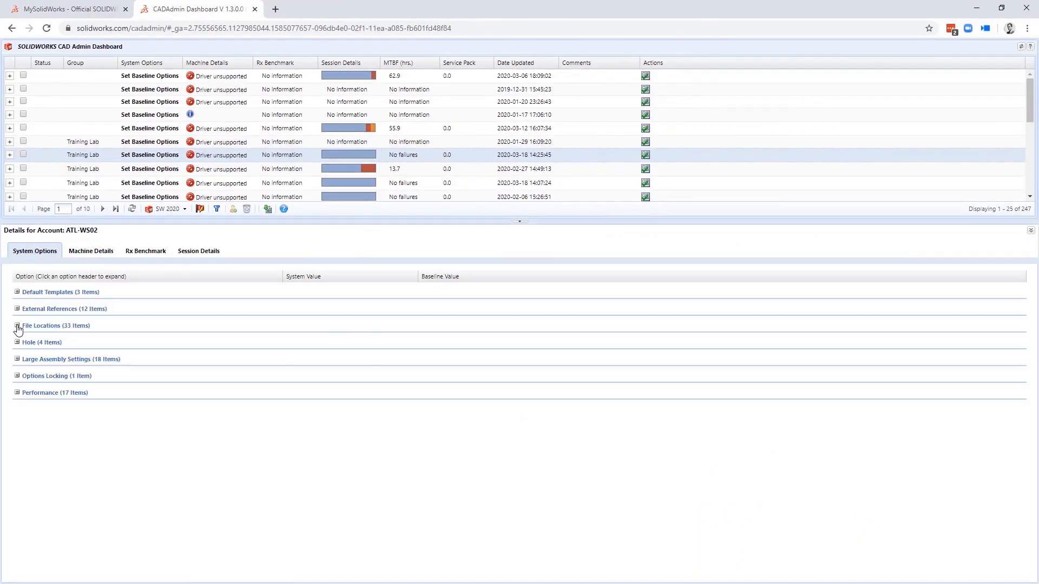
click(91, 250)
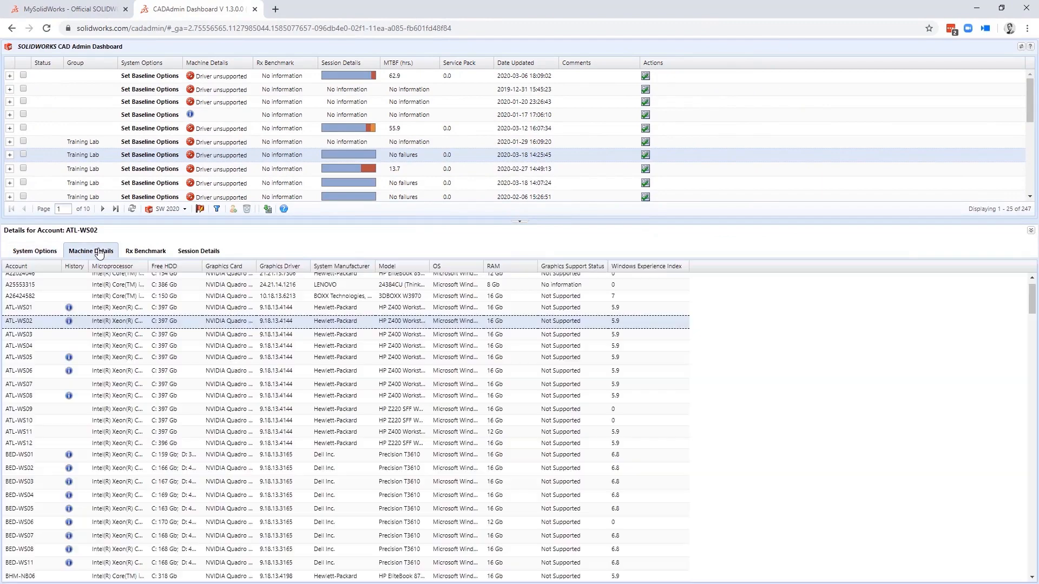
click(197, 250)
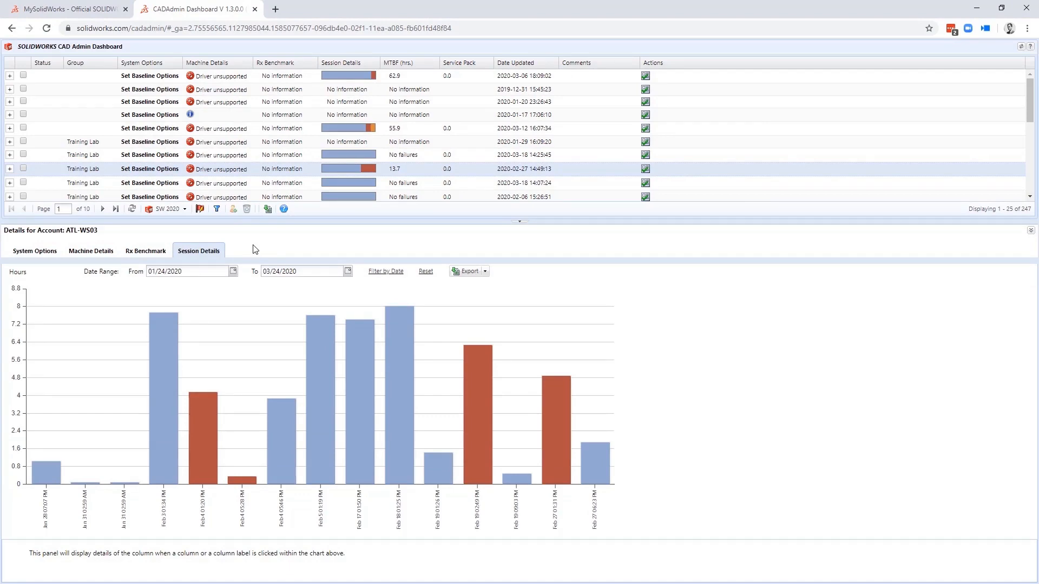
click(70, 9)
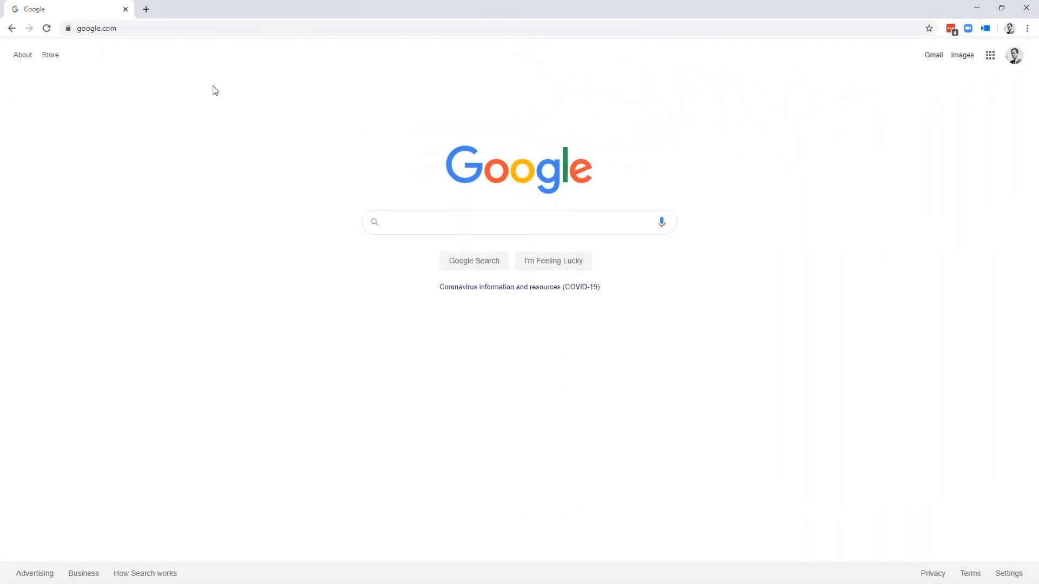
Go to mysolidworks.com and open the account options menu from the user name
click(96, 28)
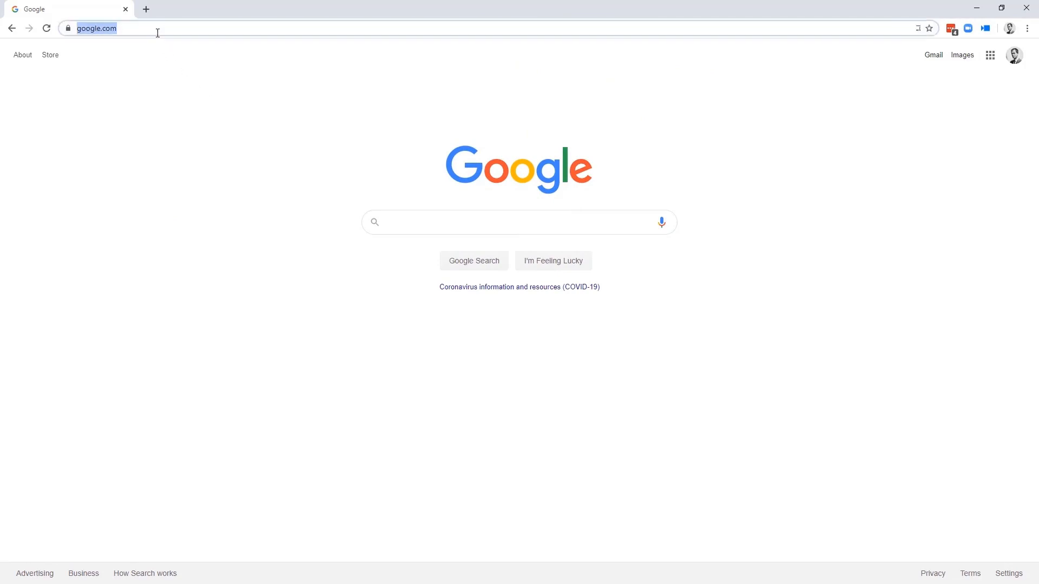
text(mysolidworks.com)
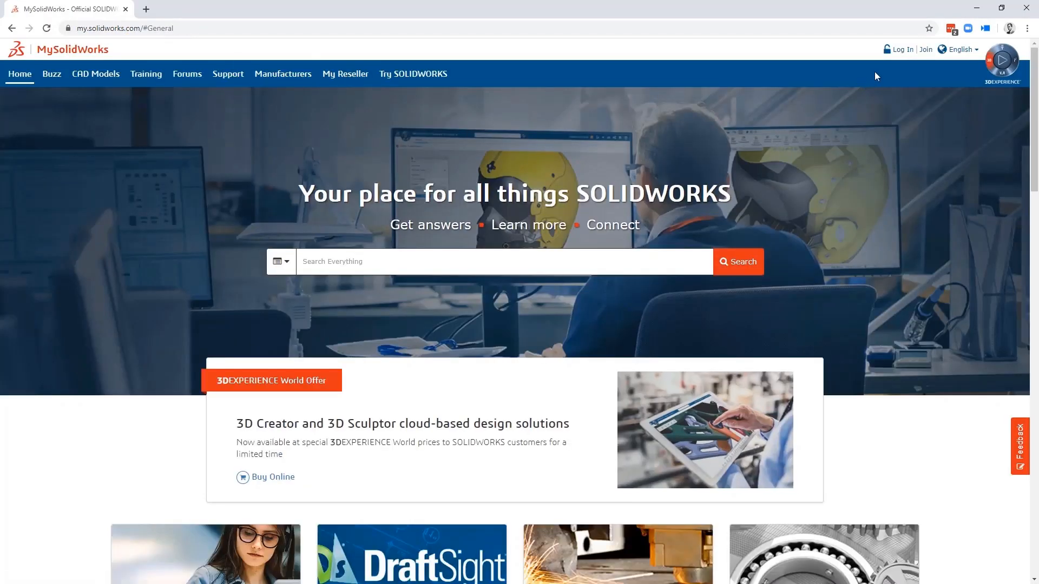
click(898, 48)
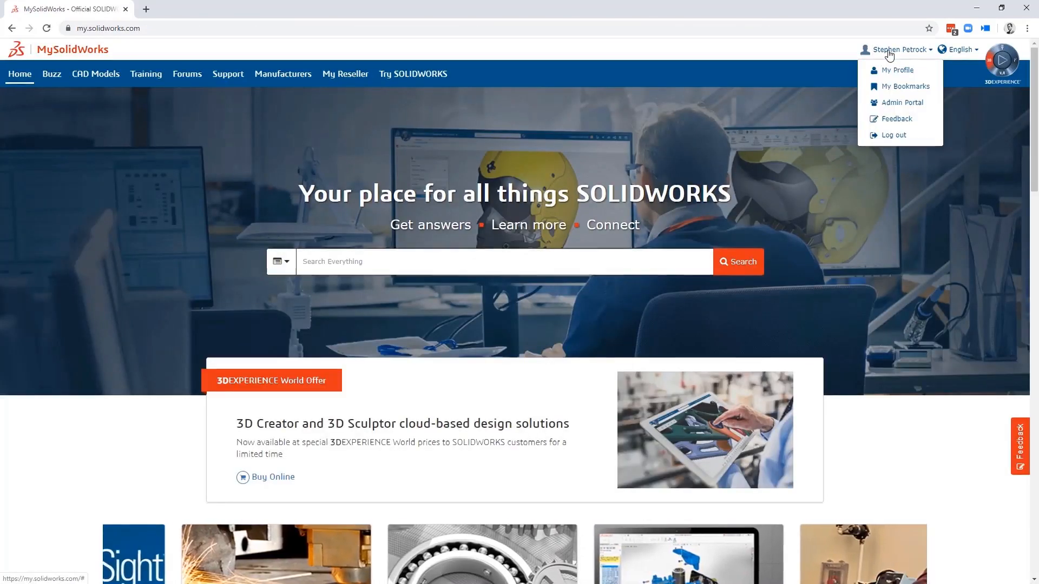
mouse_move(902, 103)
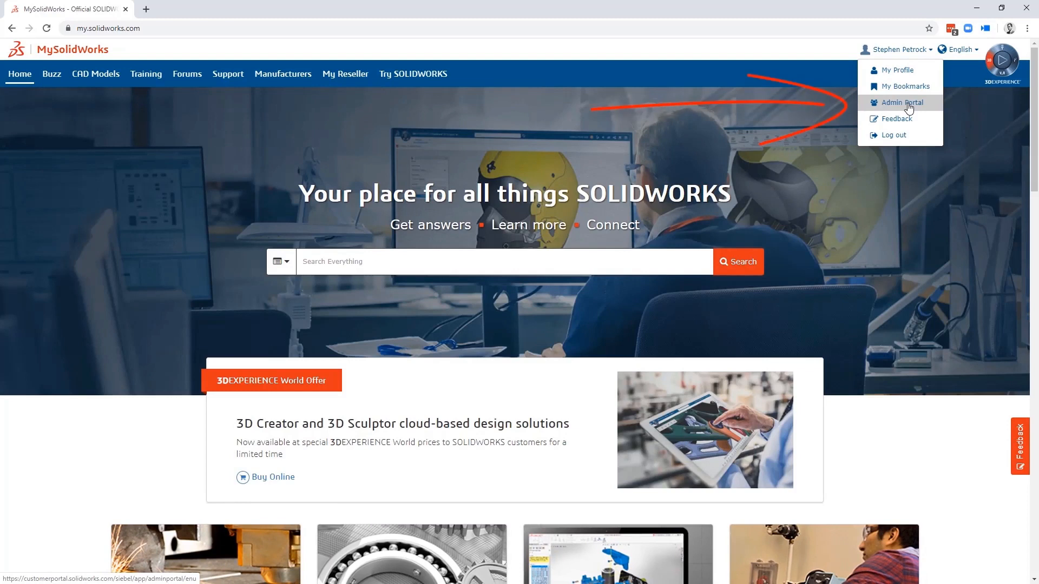
Open the Admin Portal from the user menu and show the Services list
click(899, 102)
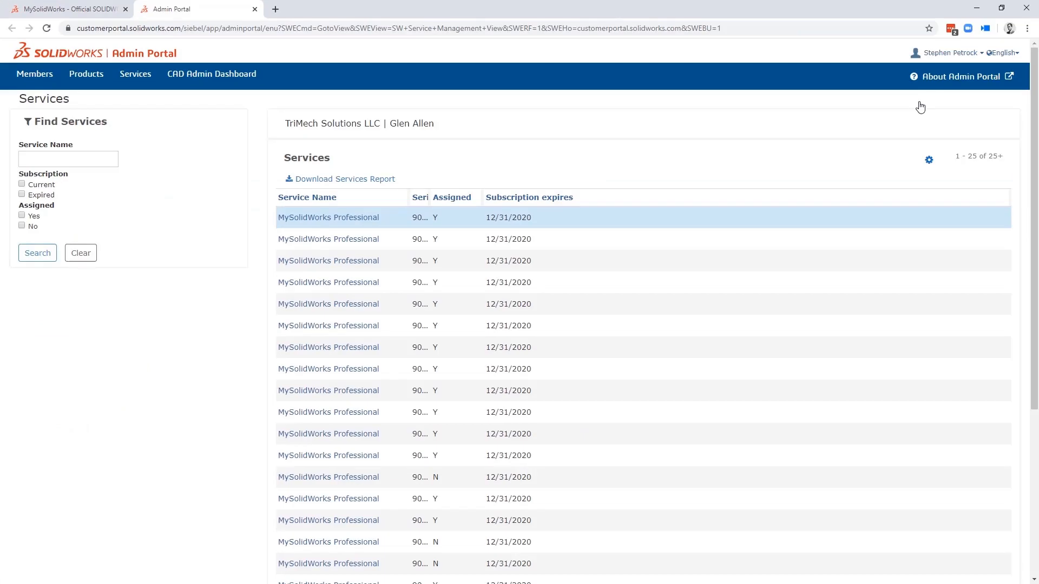
mouse_move(173, 91)
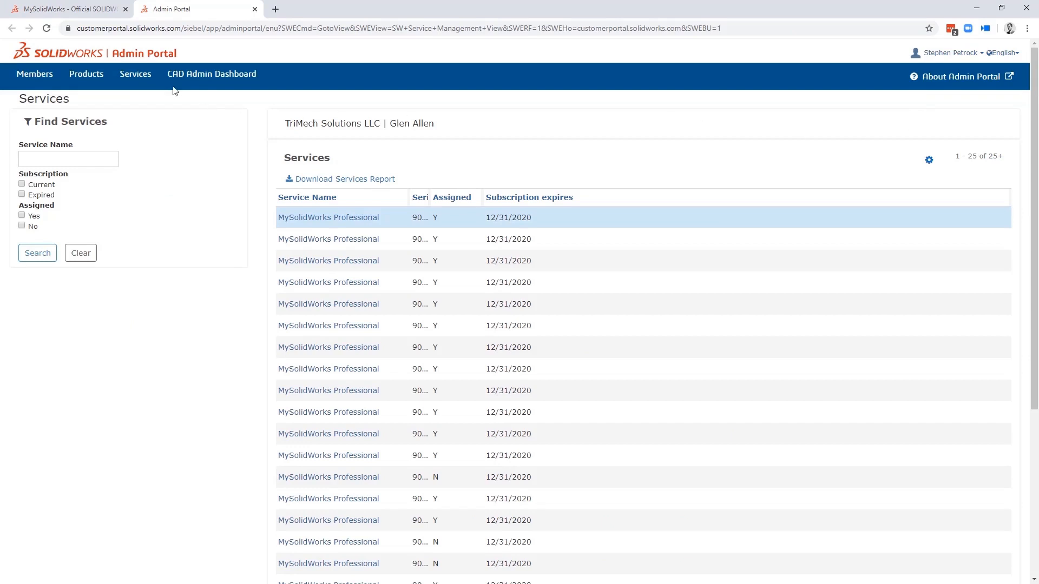
click(33, 74)
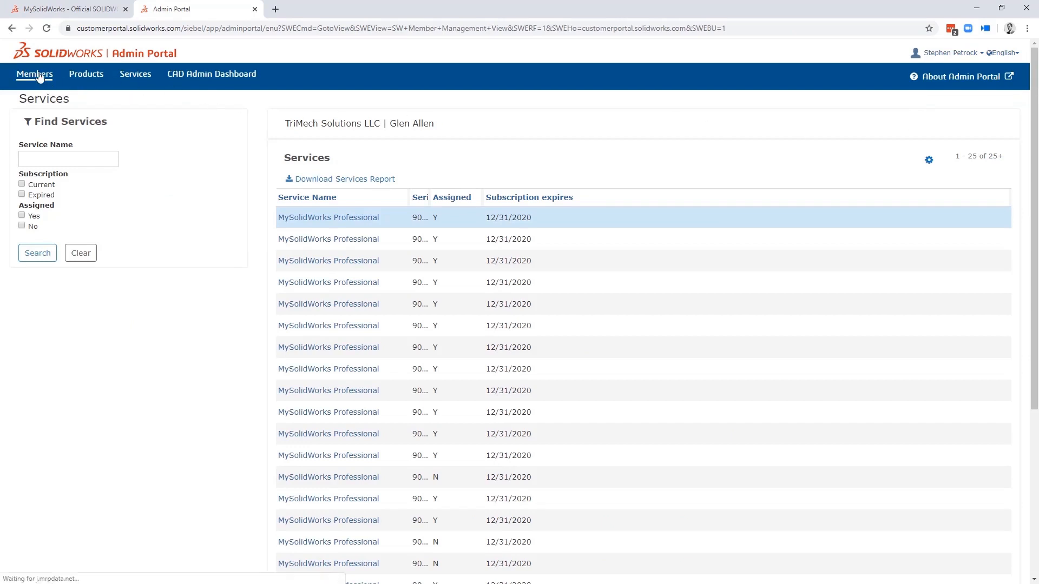
Filter the Members list to those with Admin rights
click(33, 73)
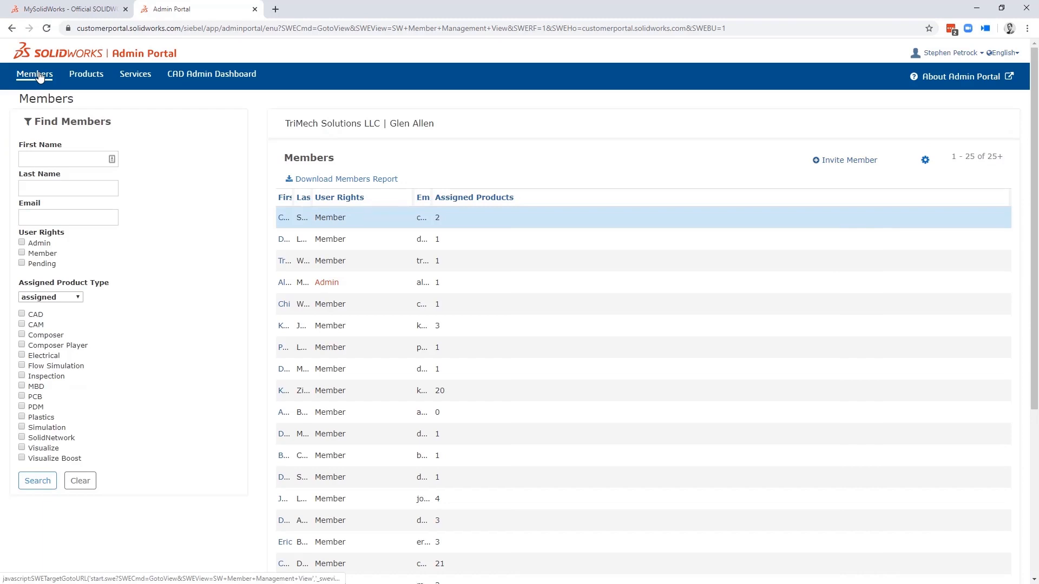
mouse_move(159, 150)
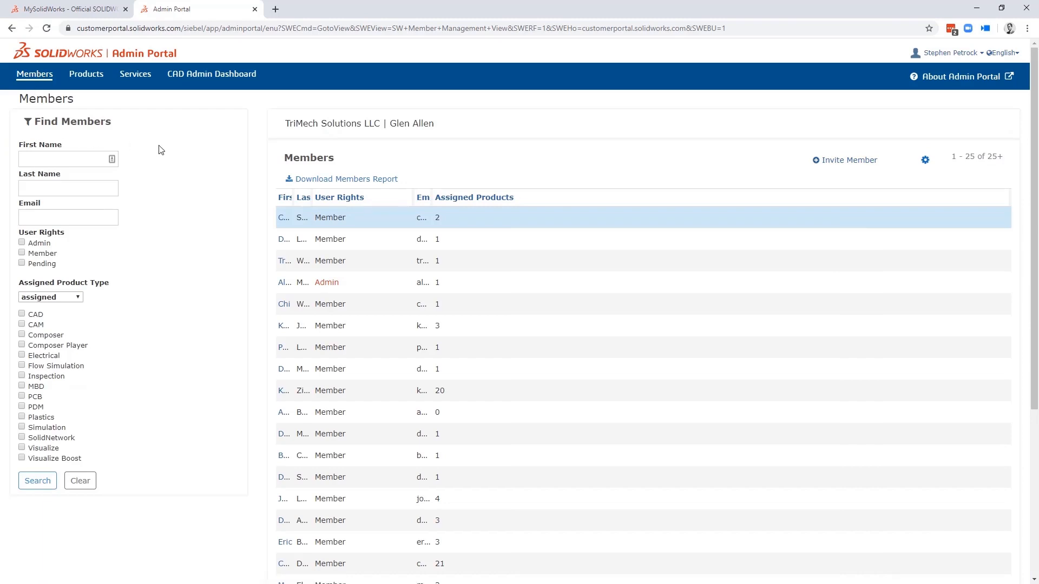
click(22, 243)
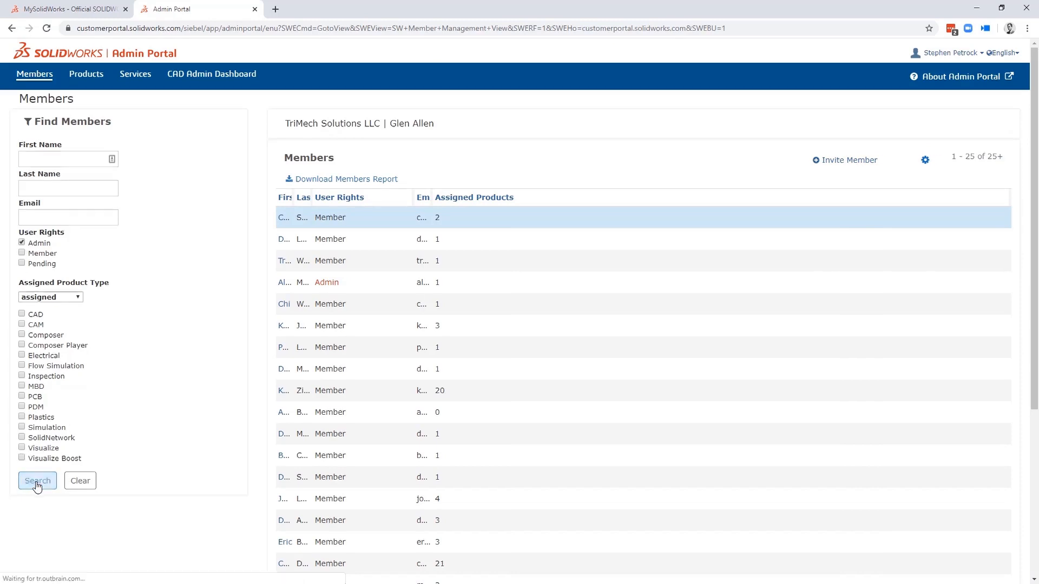
click(37, 481)
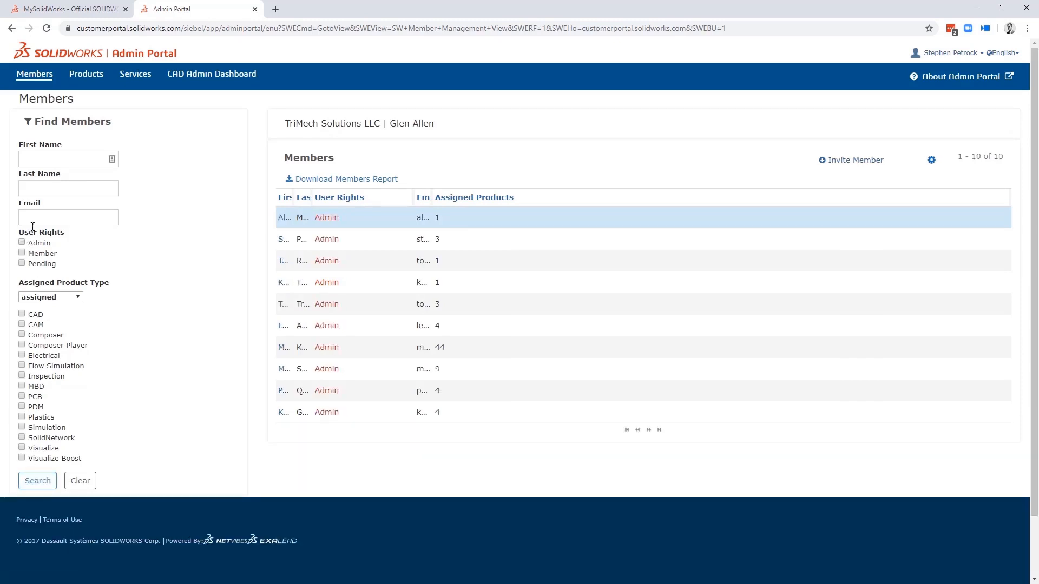
Search admin members by first name 'stephen', leaving one matching member
text(s)
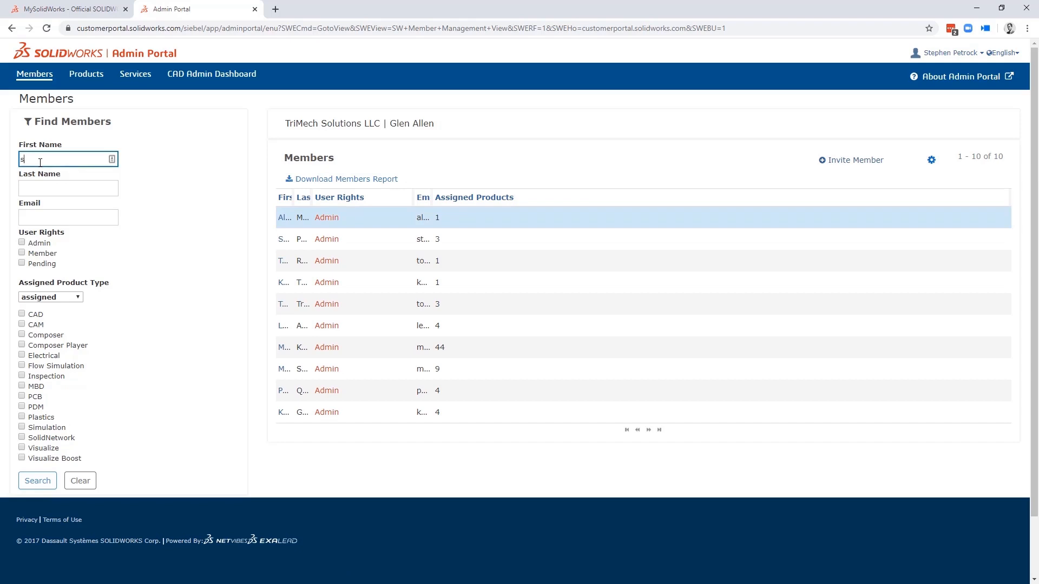
text(stephen)
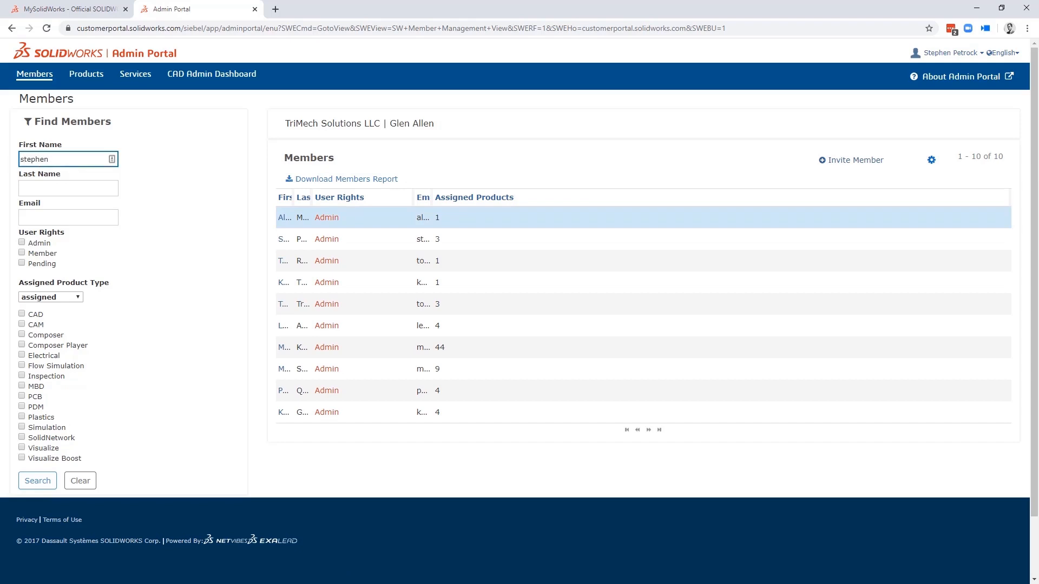
click(36, 481)
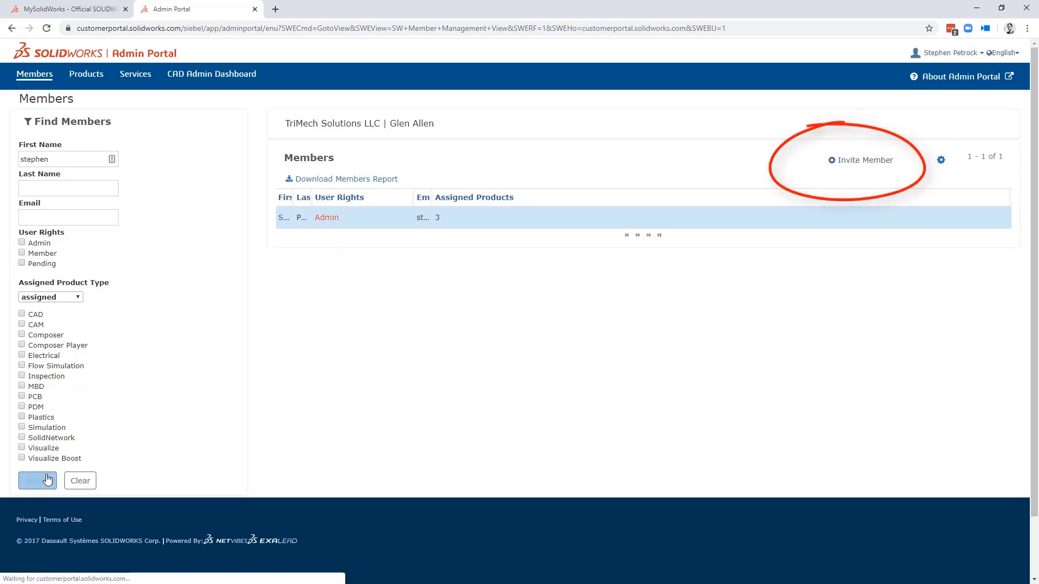
click(38, 481)
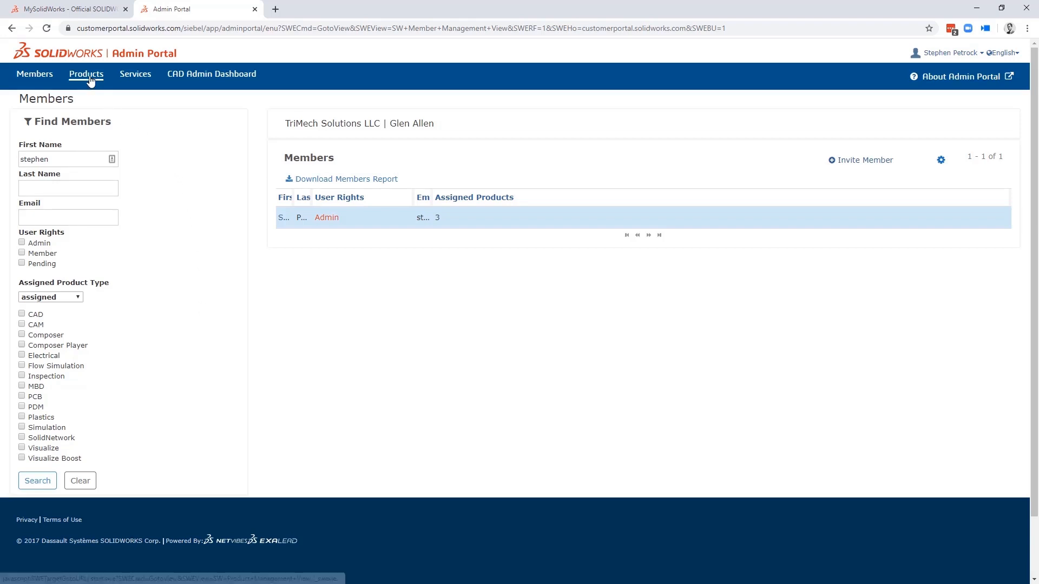
Filter the Products list to unassigned products, then remove that filter
click(85, 74)
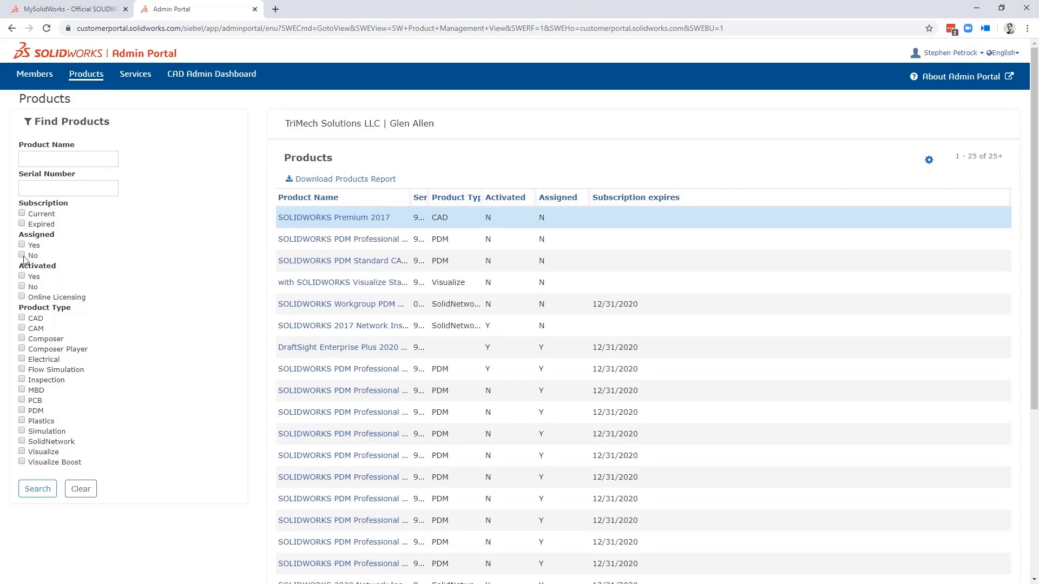
click(21, 252)
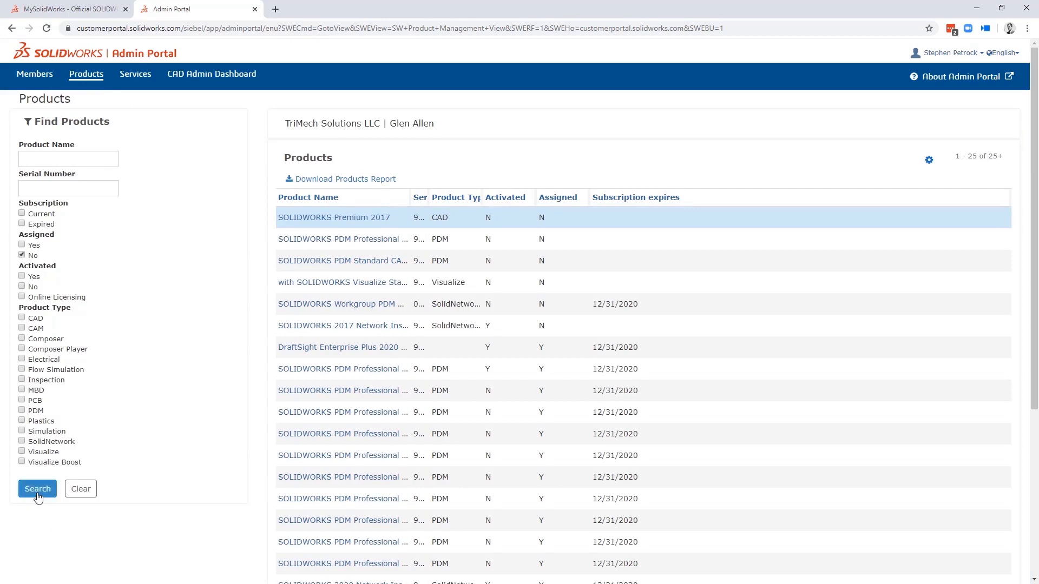
click(37, 490)
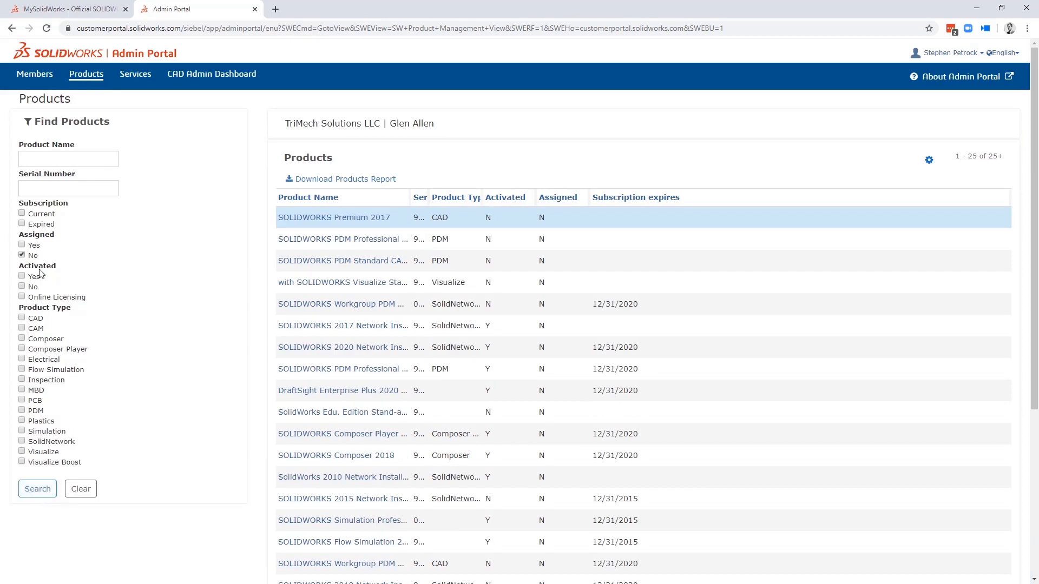
click(22, 255)
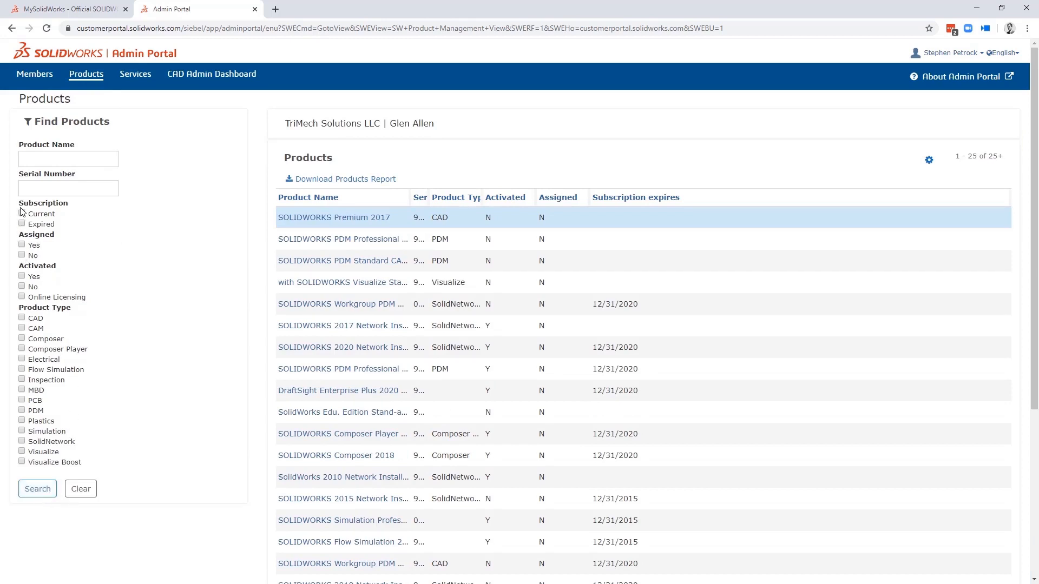
Filter products to current subscriptions, review them, then clear all filters
click(22, 213)
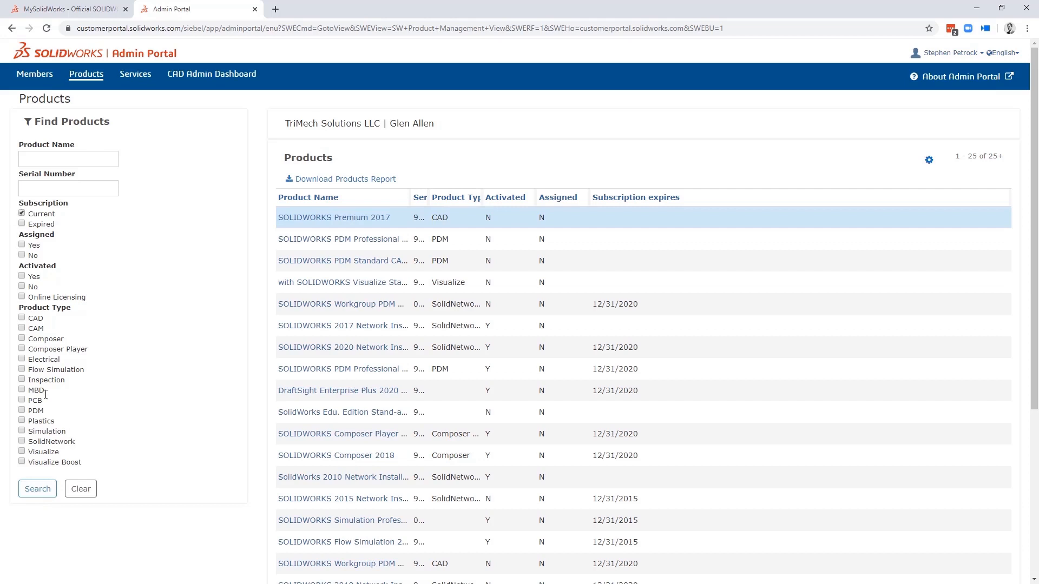
click(37, 488)
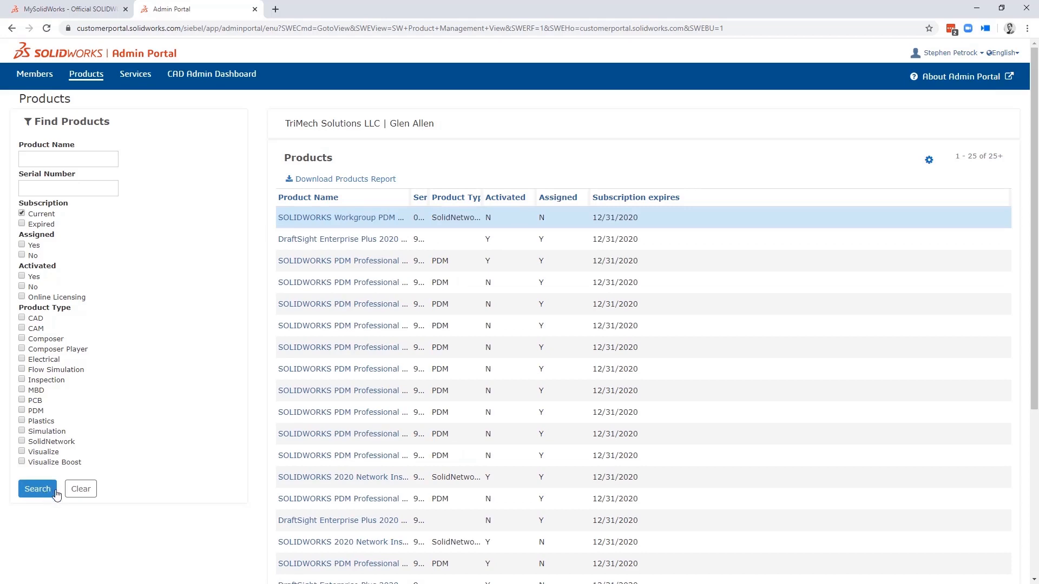
scroll(down, 3)
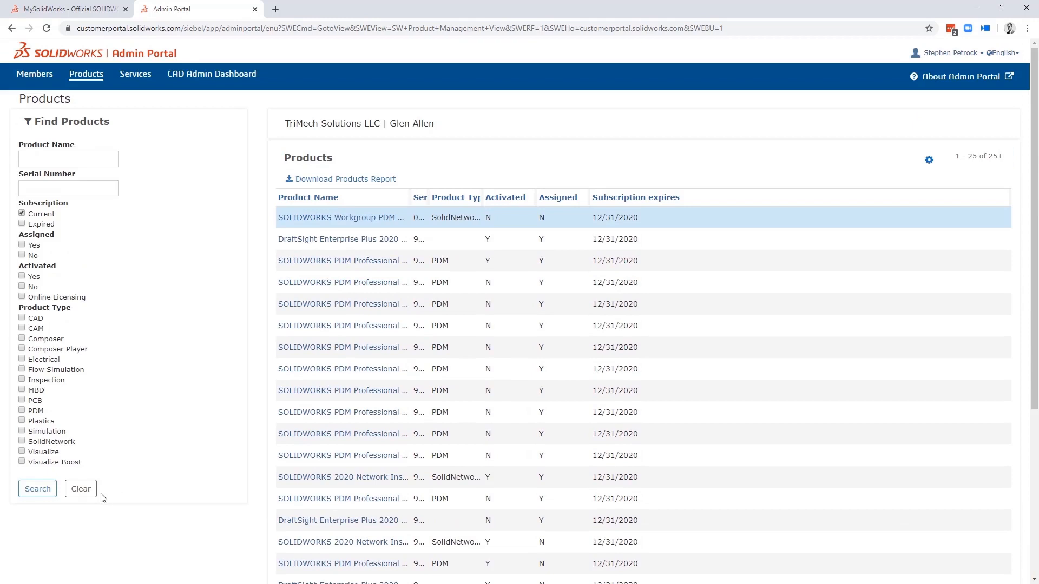
click(80, 489)
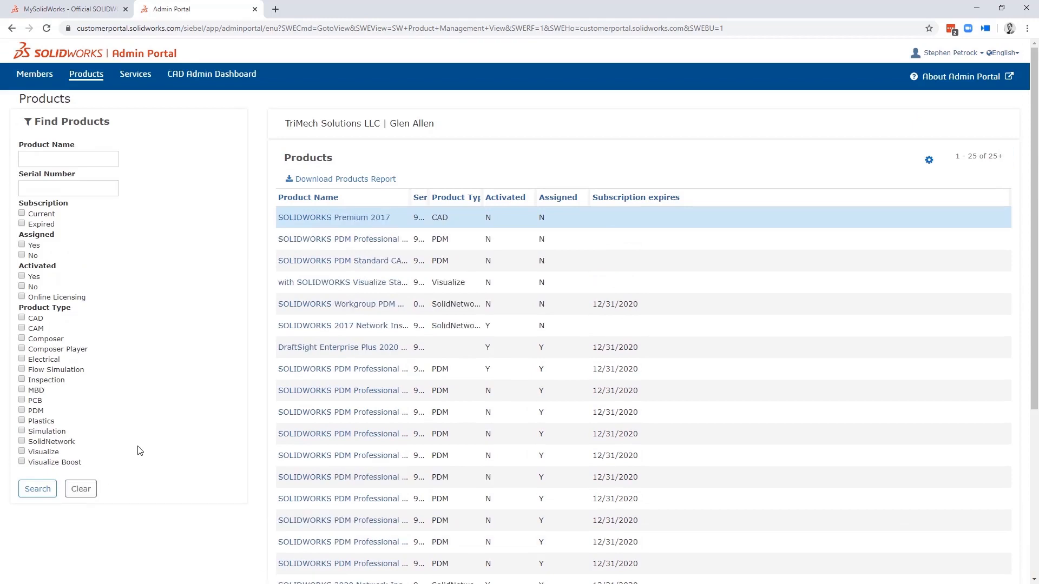
mouse_move(149, 153)
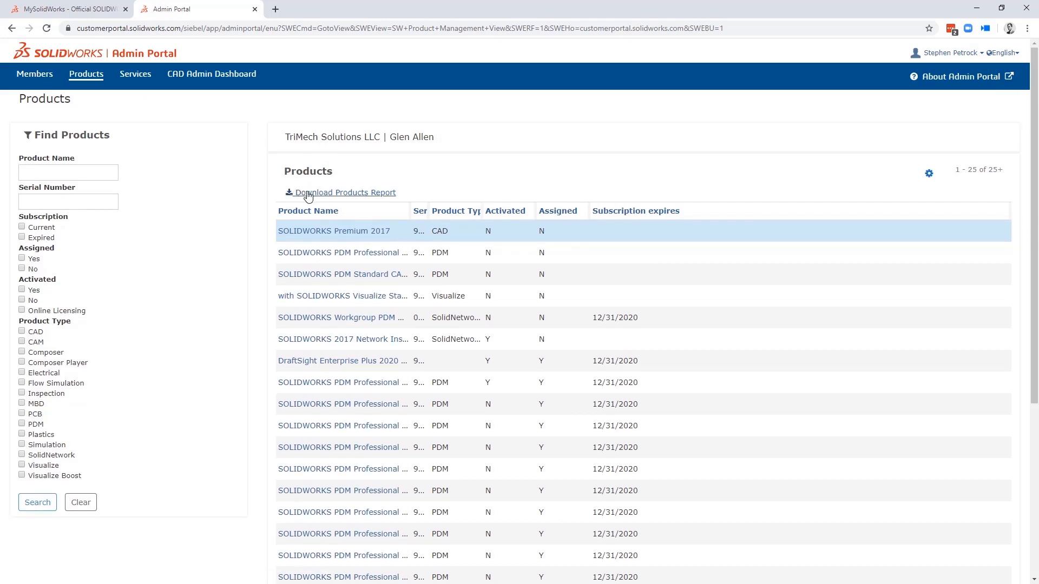
mouse_move(204, 144)
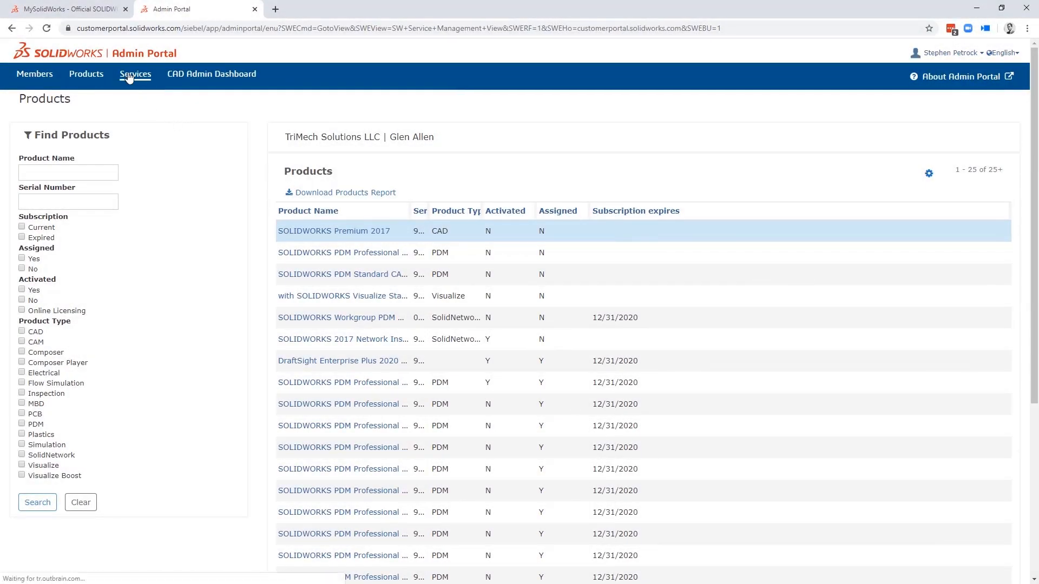
Show the Services page listing MySolidWorks Professional subscriptions
click(134, 73)
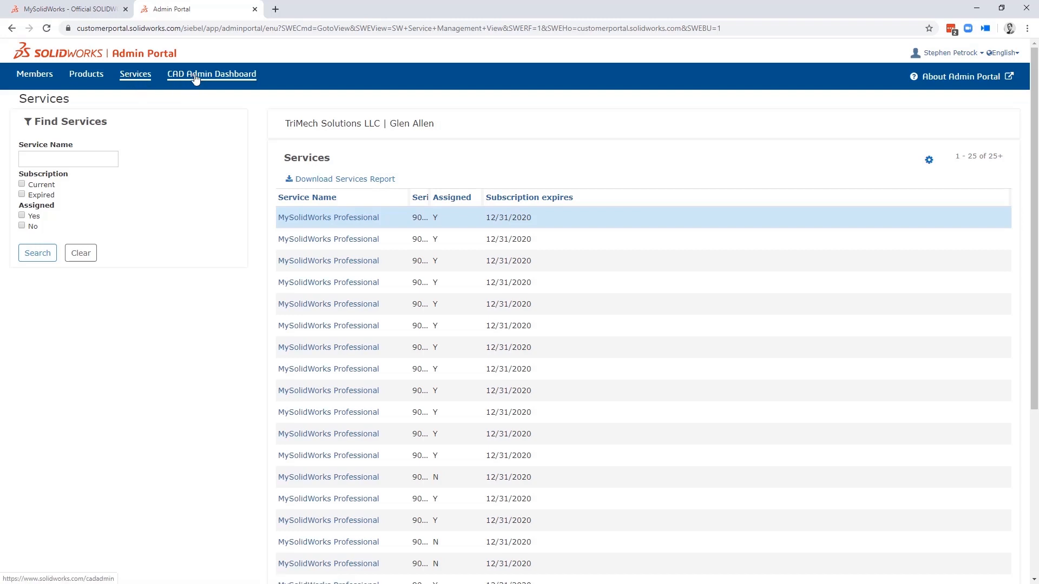
Open the CAD Admin Dashboard and view ATL-WS02 session hours, hardware and system options
click(211, 75)
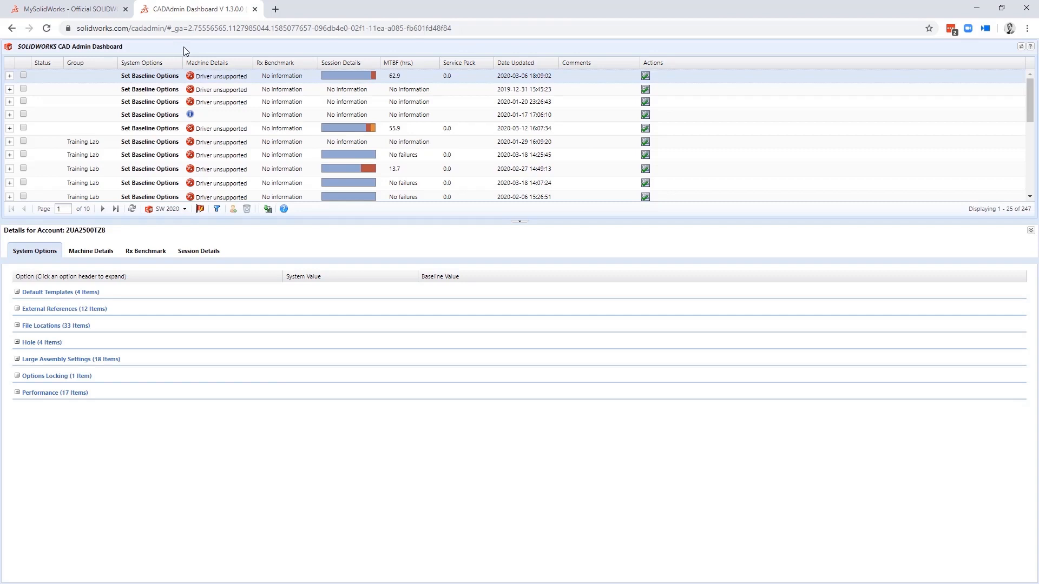
mouse_move(206, 54)
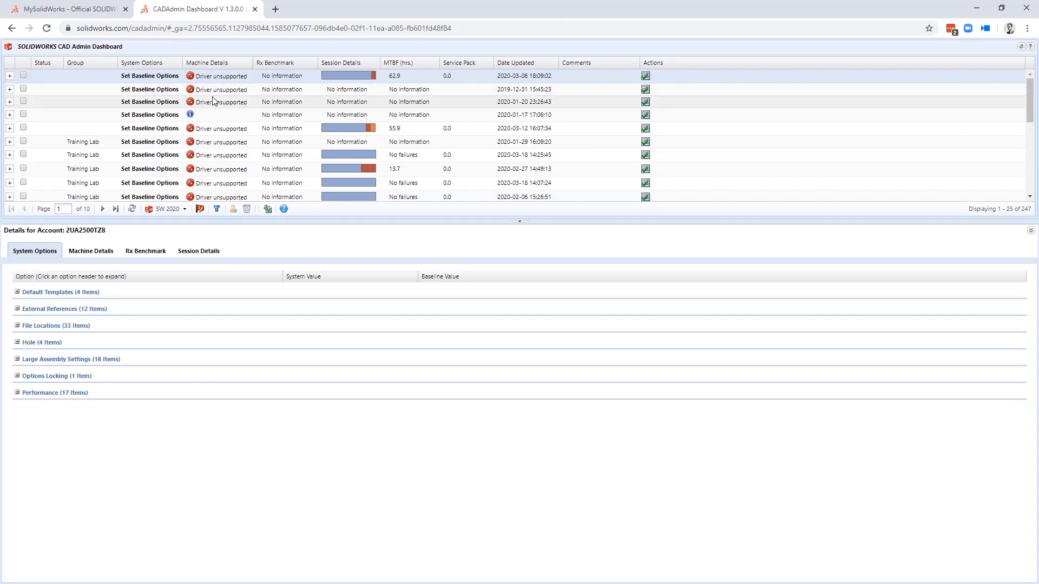
mouse_move(197, 250)
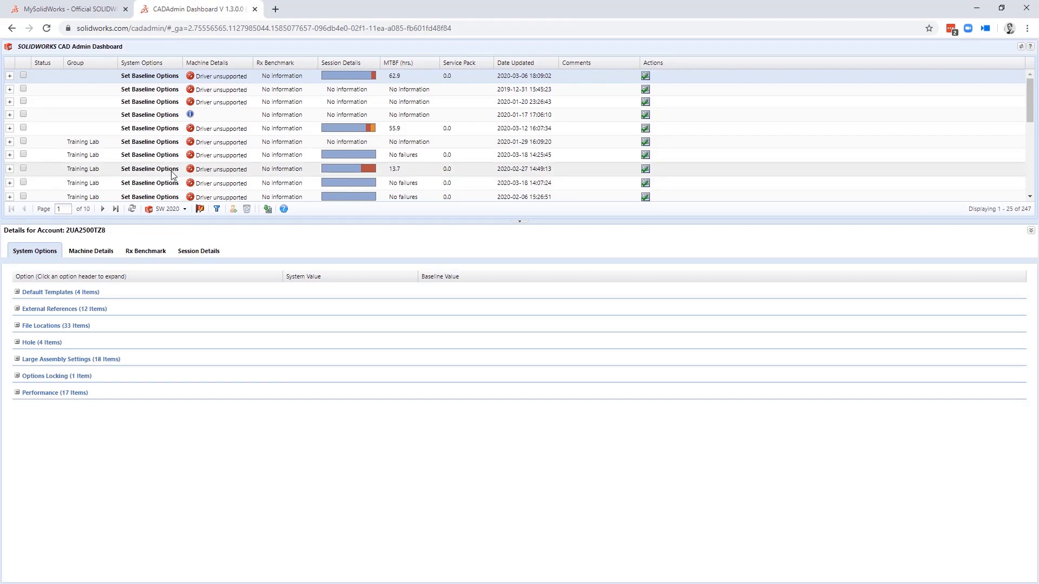
mouse_move(163, 161)
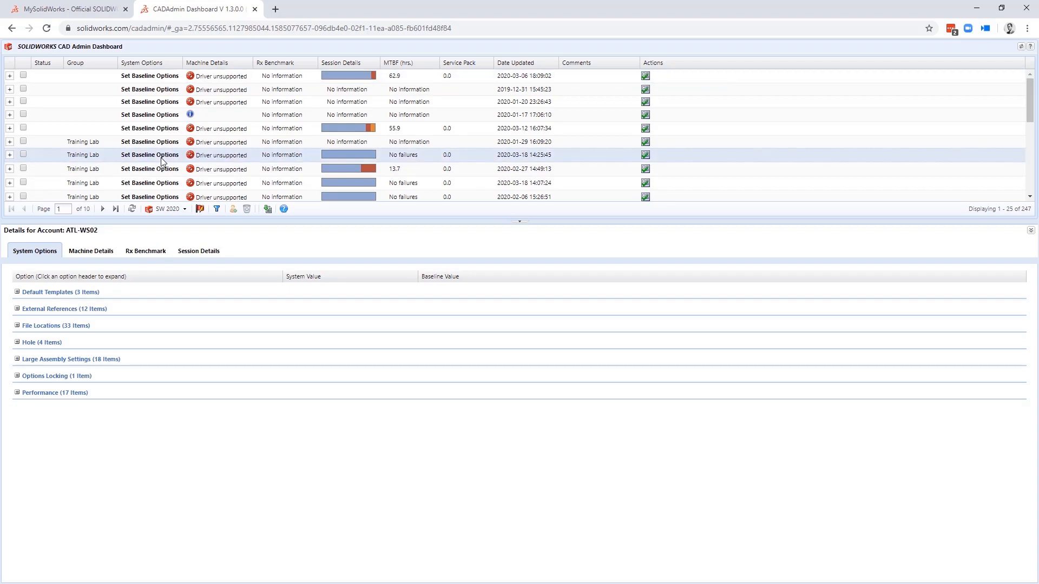
click(199, 250)
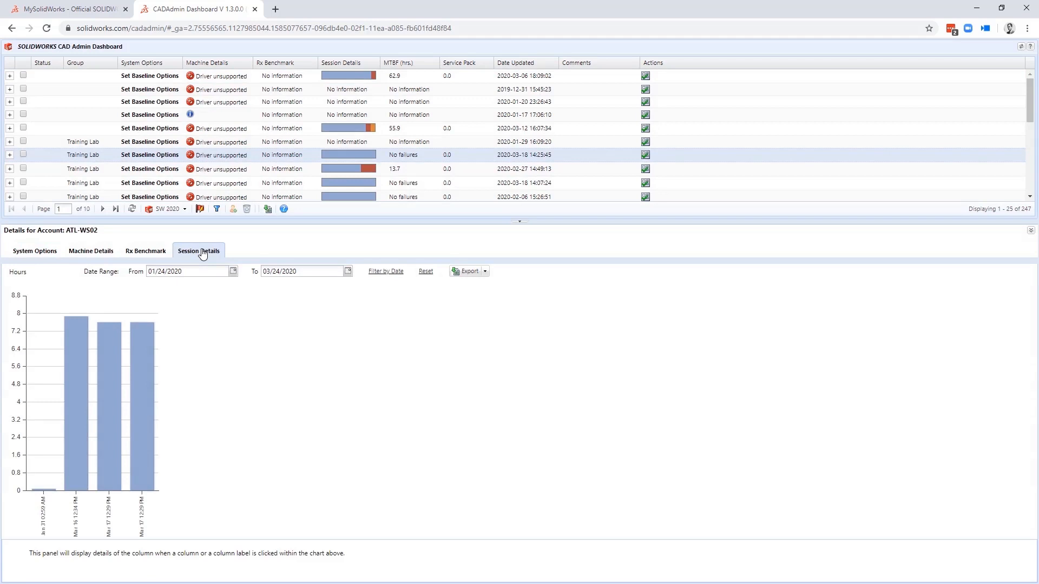
click(90, 250)
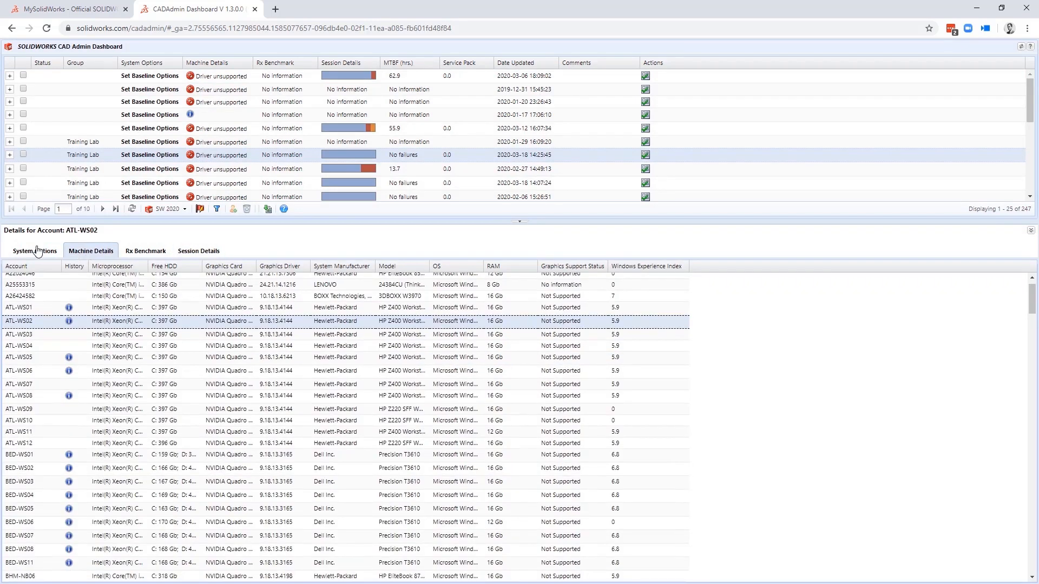
click(33, 250)
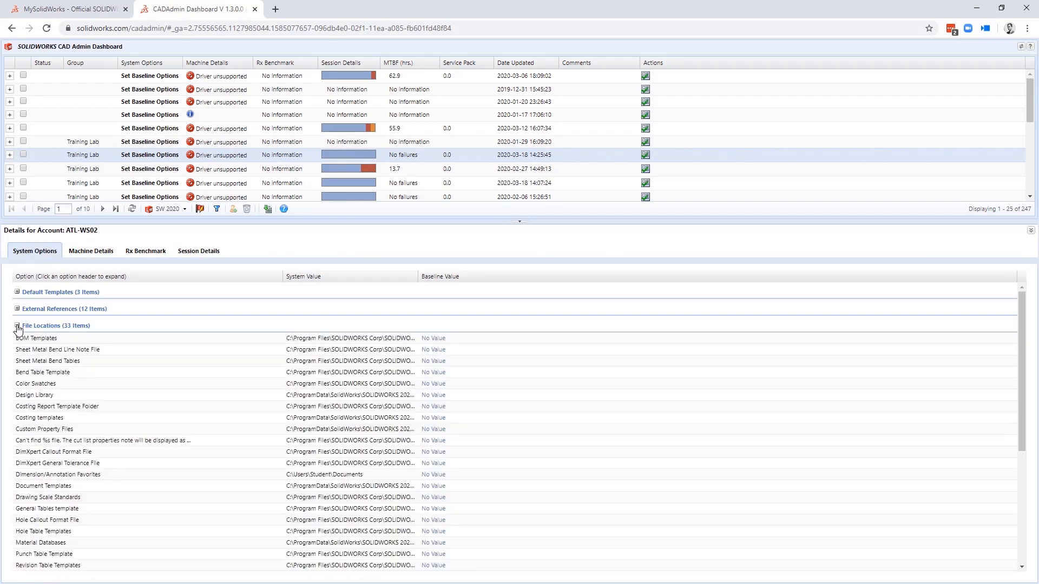
Collapse File Locations, recheck hardware details and show the ATL-WS03 session-hours chart
click(18, 326)
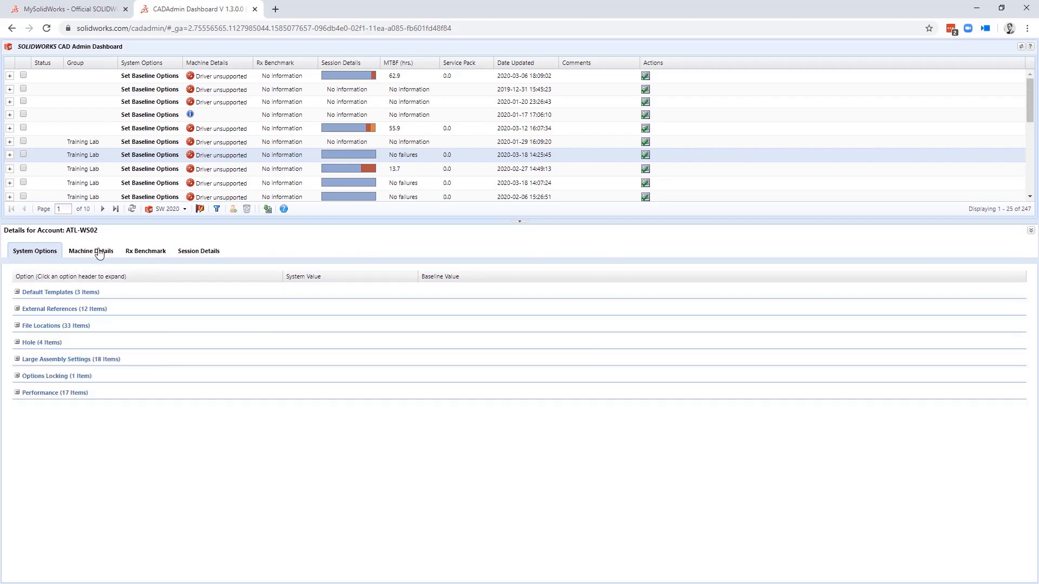
click(91, 250)
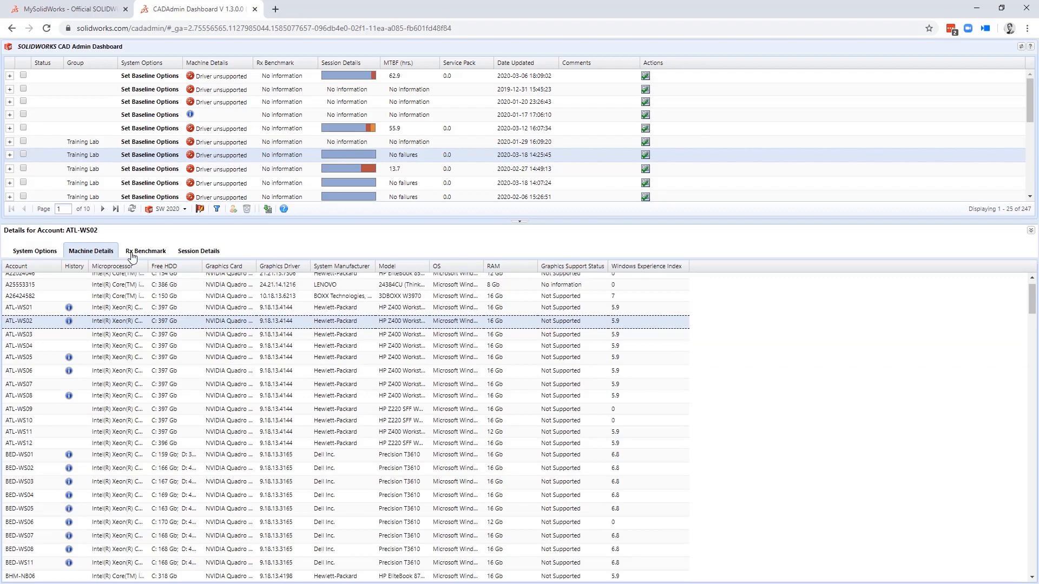
click(198, 250)
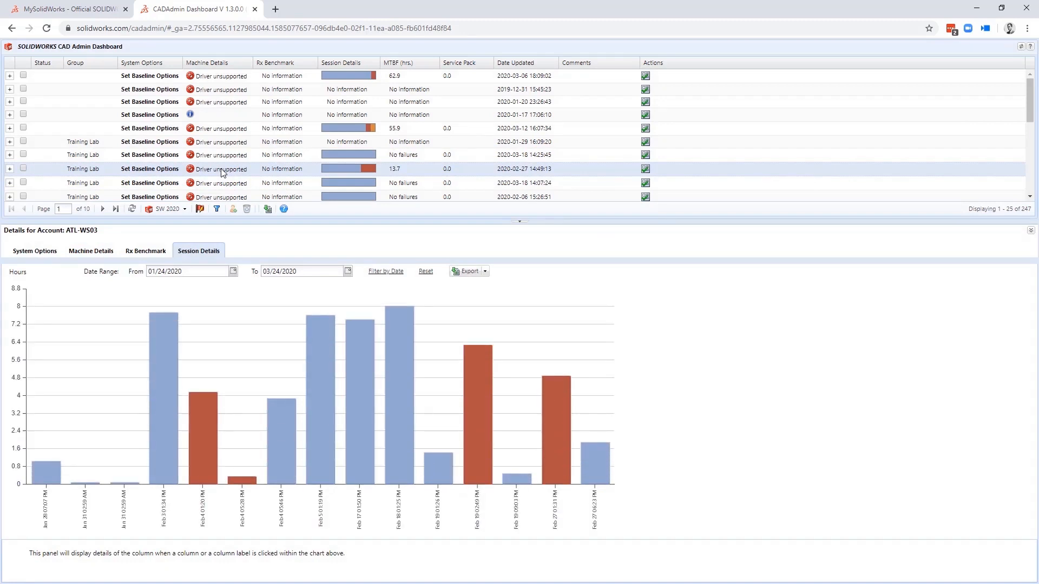
mouse_move(253, 249)
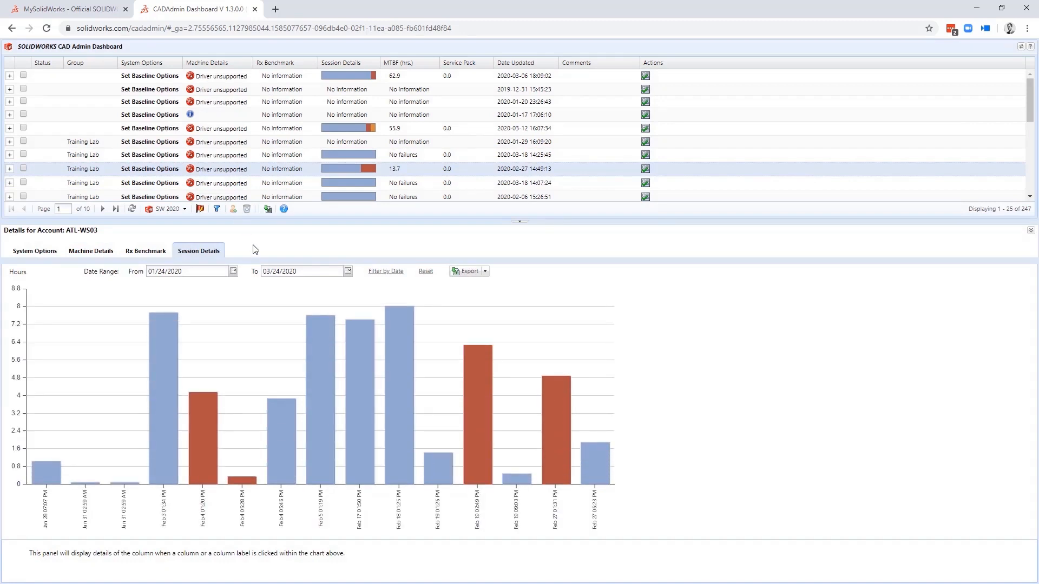